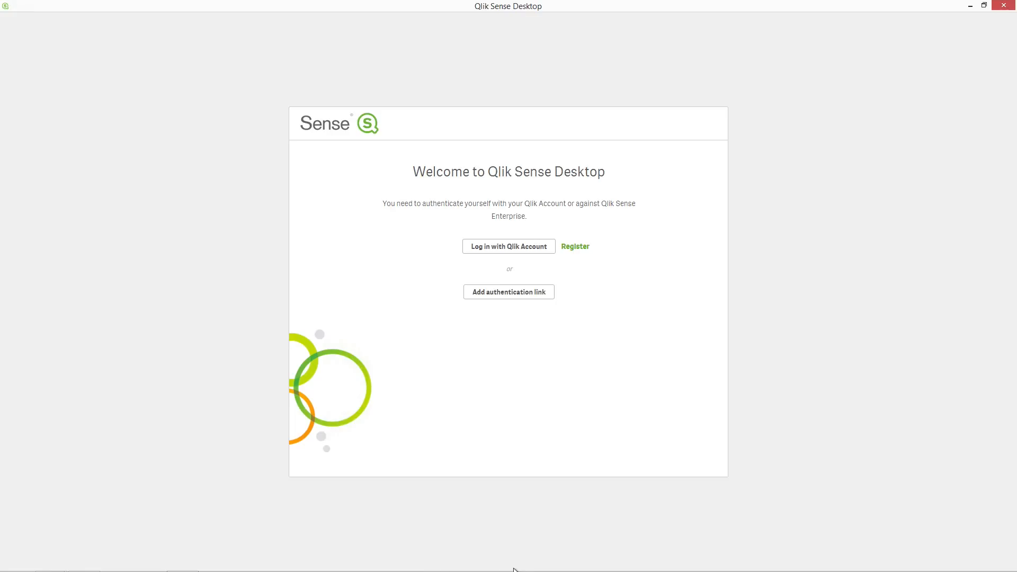
Step: Review license usage and user access allocations, then return to the console overview
left_click(984, 6)
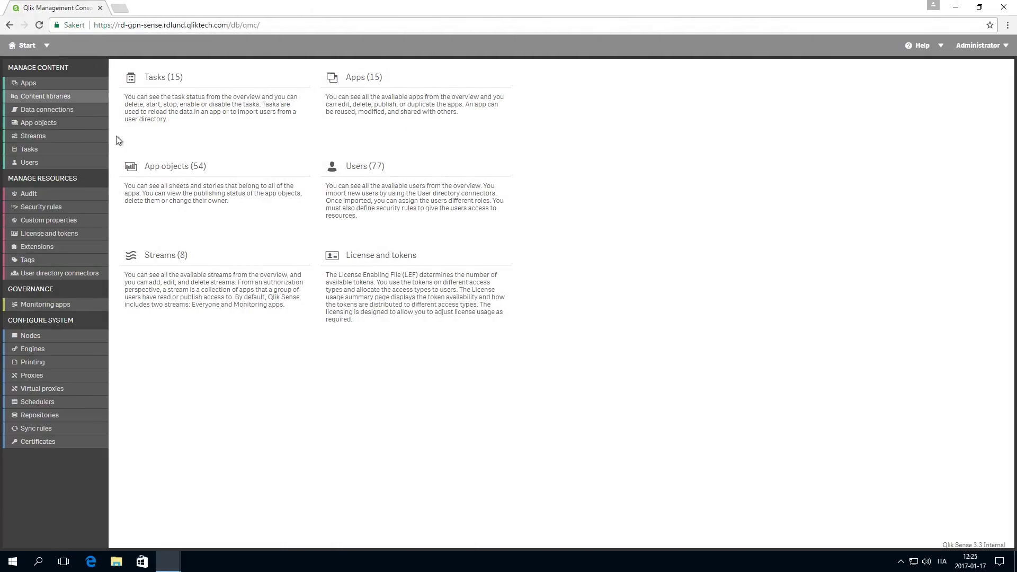
left_click(381, 256)
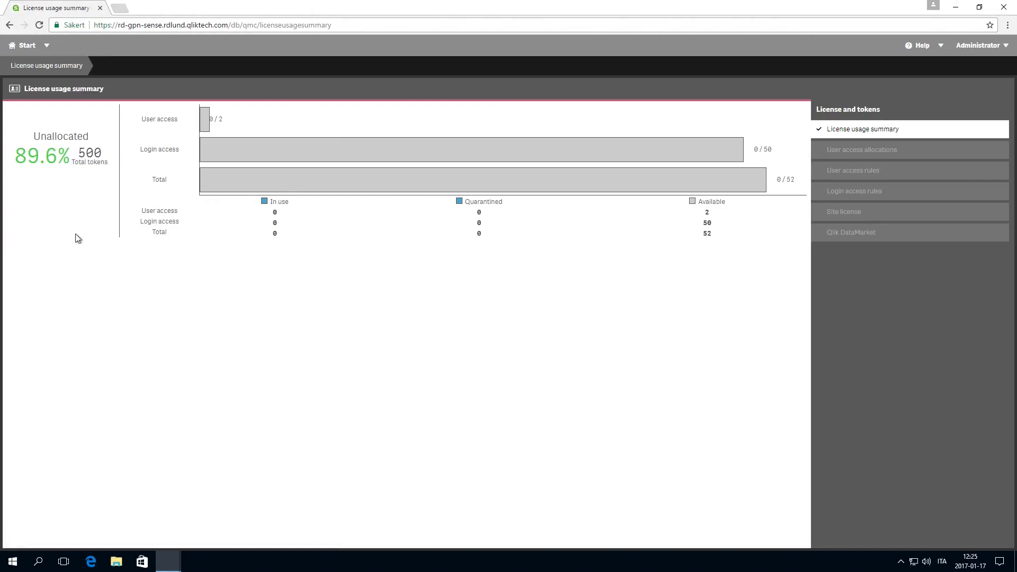
left_click(861, 150)
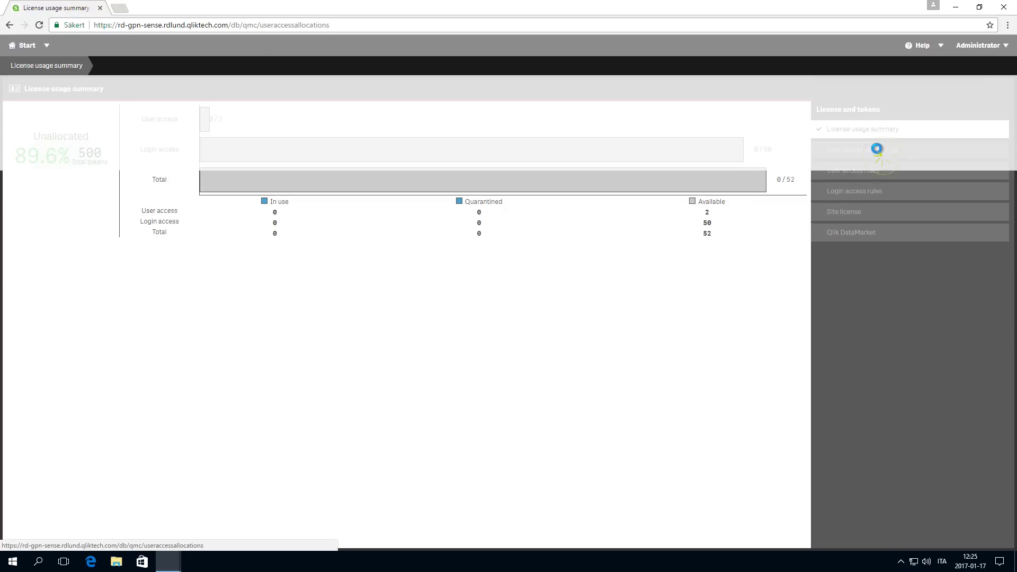
left_click(862, 149)
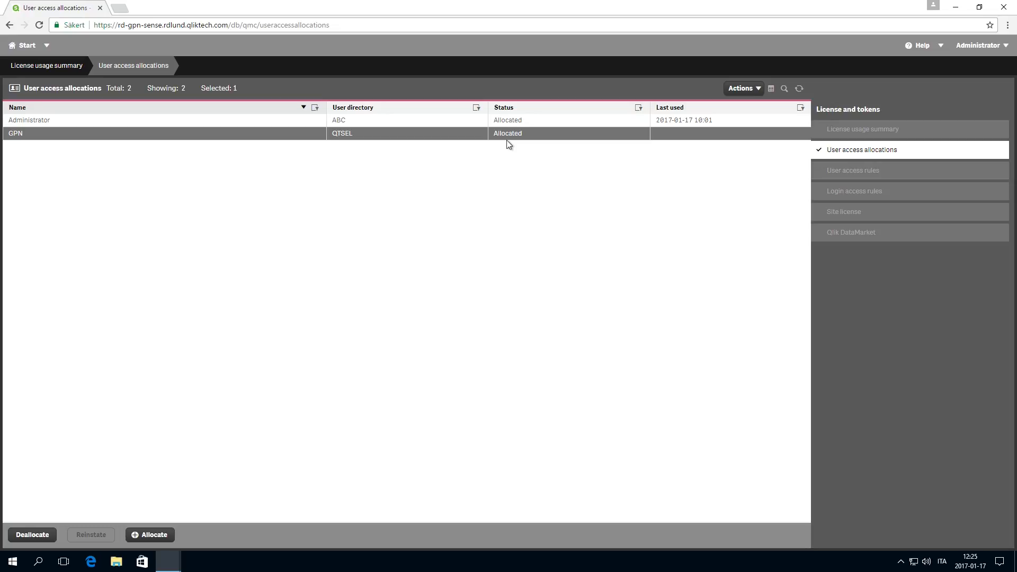
left_click(25, 46)
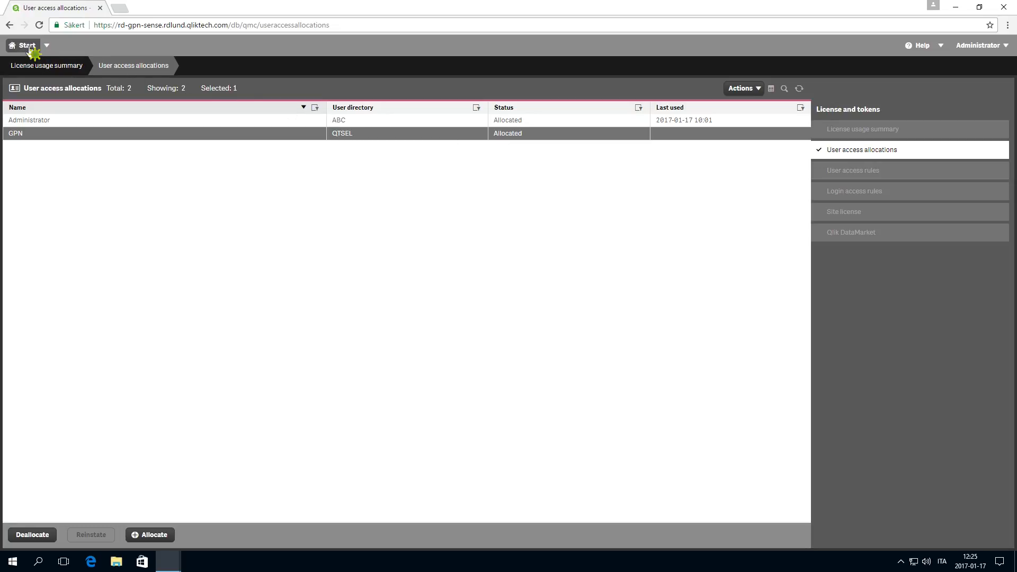
left_click(23, 46)
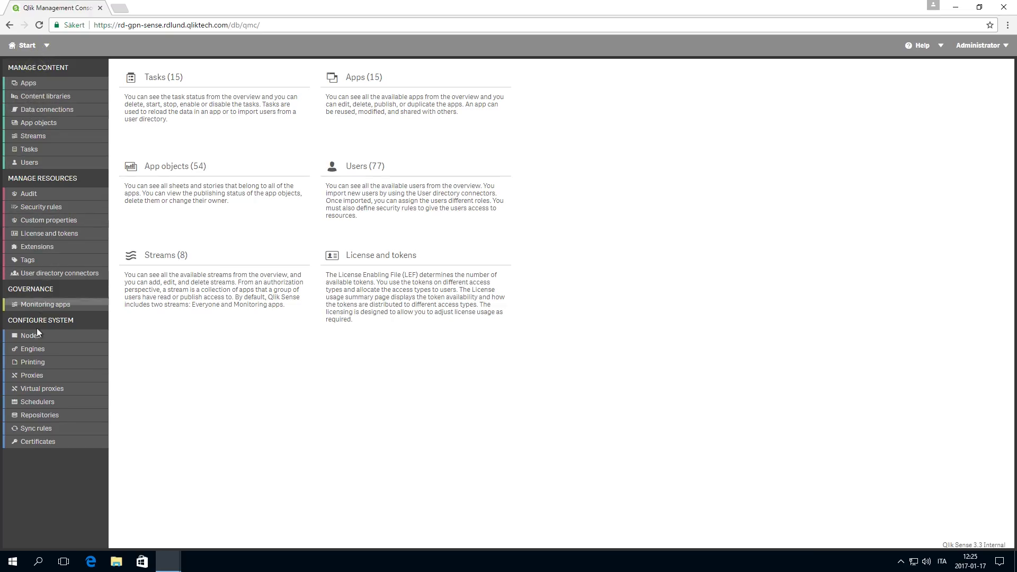
left_click(42, 387)
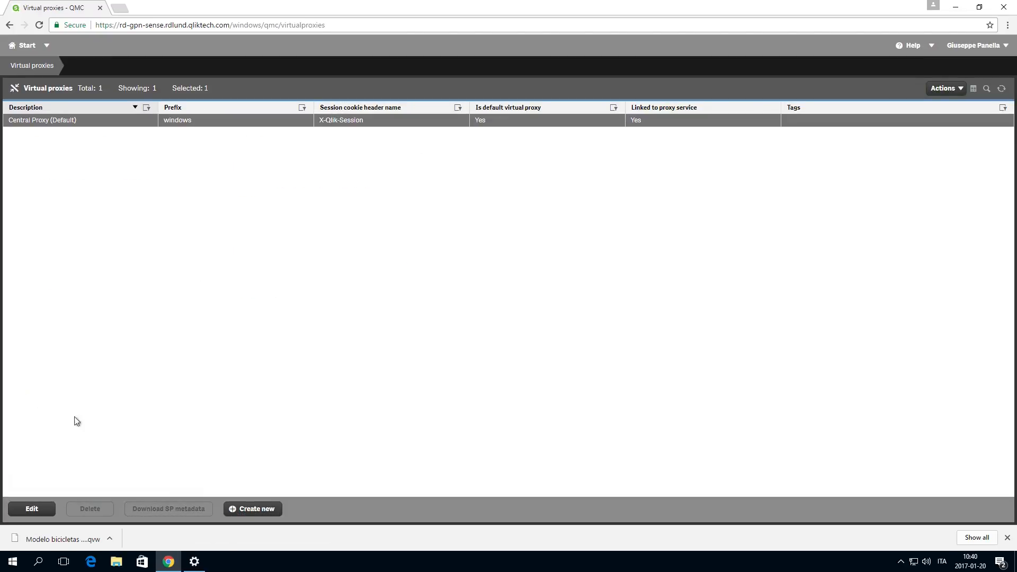
left_click(31, 508)
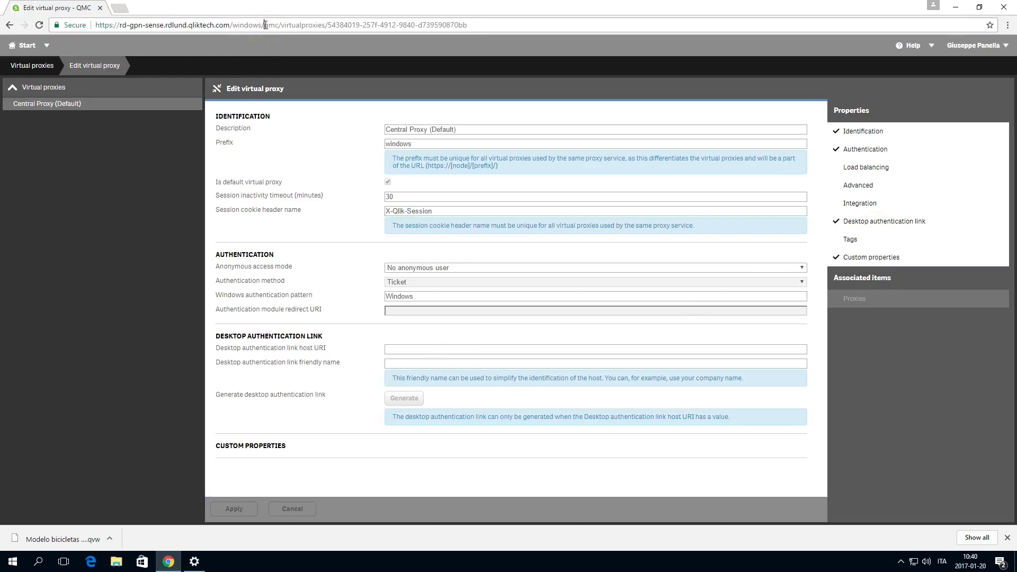
double_click(178, 24)
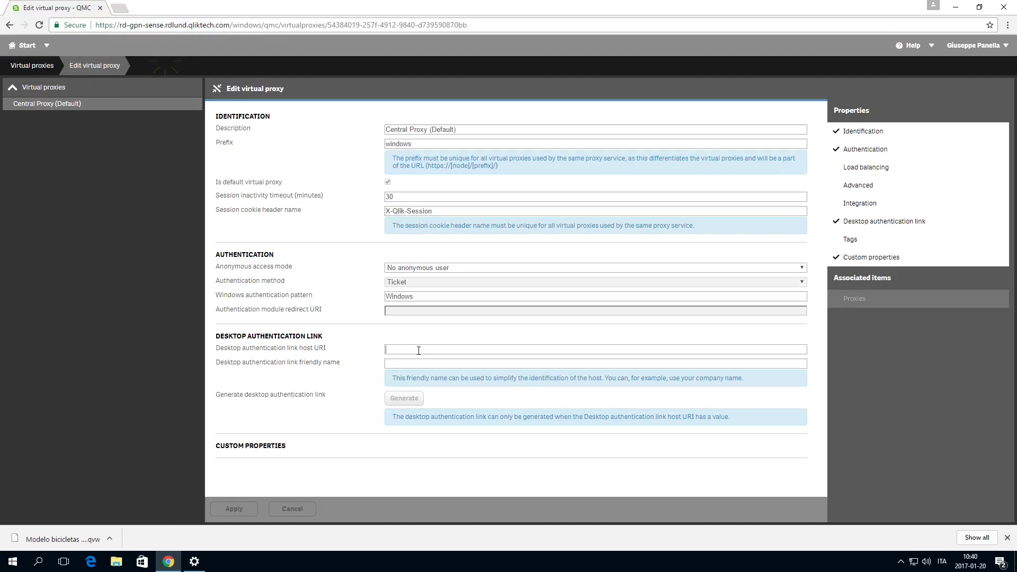
type("https://rd-gpn-sense.rdlund.qliktech.com/windows/")
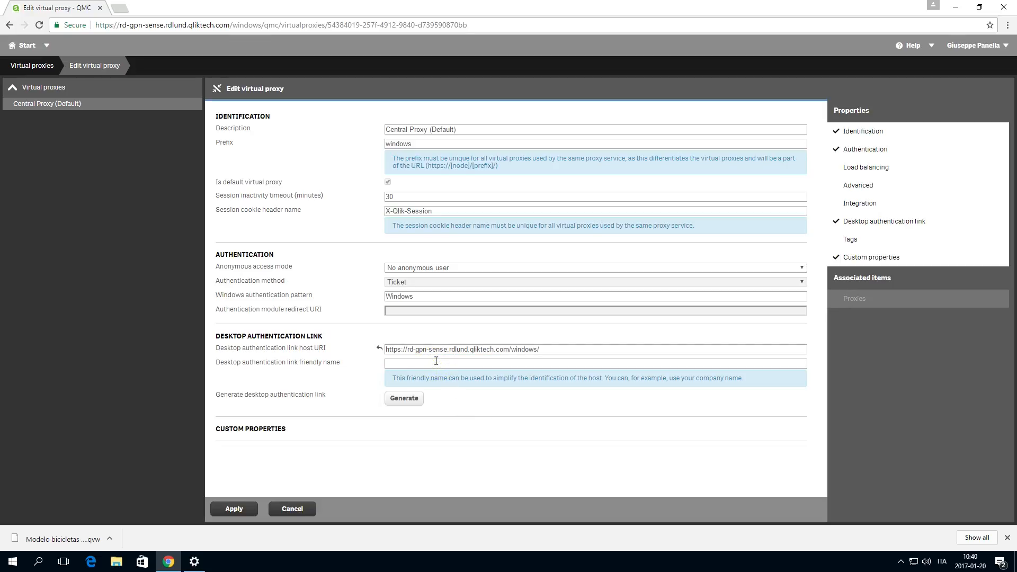
Step: Name the link 'Enterprise access' and generate the desktop authentication link
type("Enterpr")
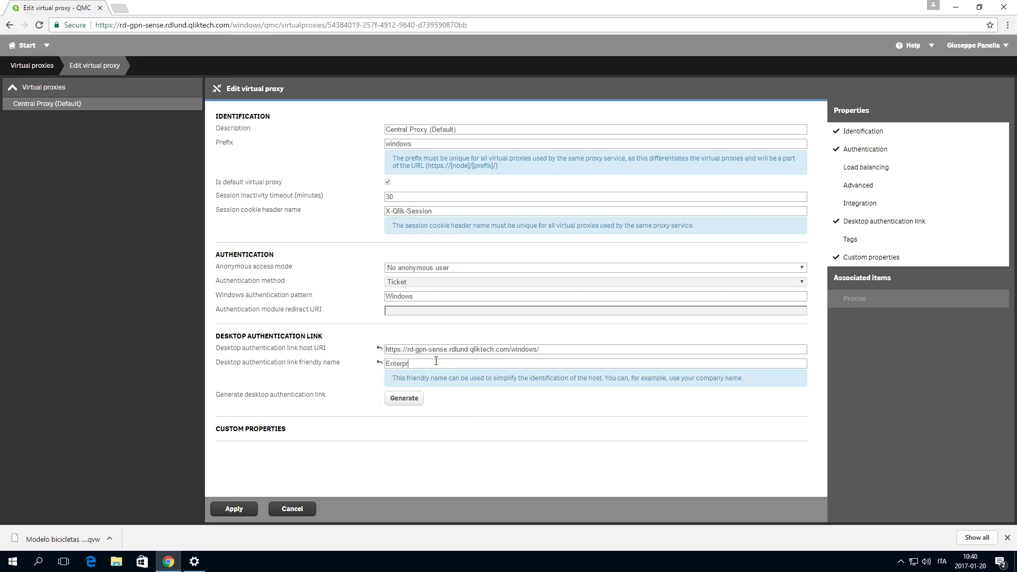
type("rise a")
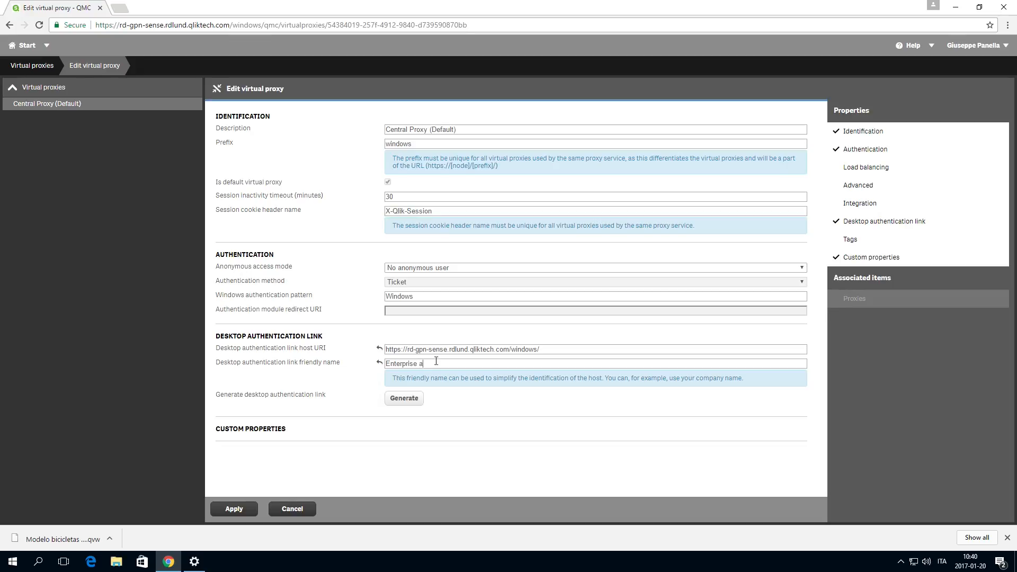
type("ccess")
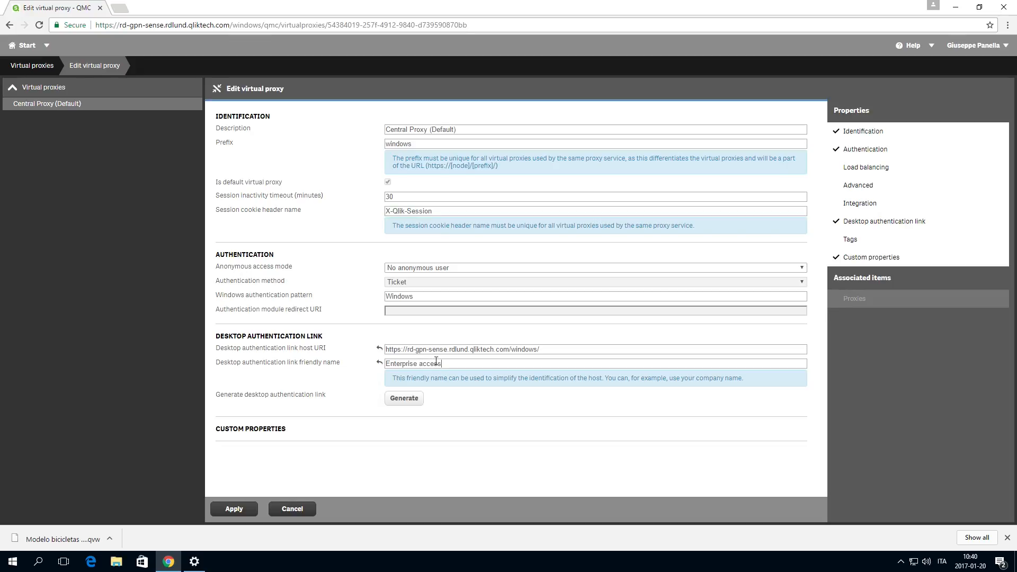
left_click(403, 397)
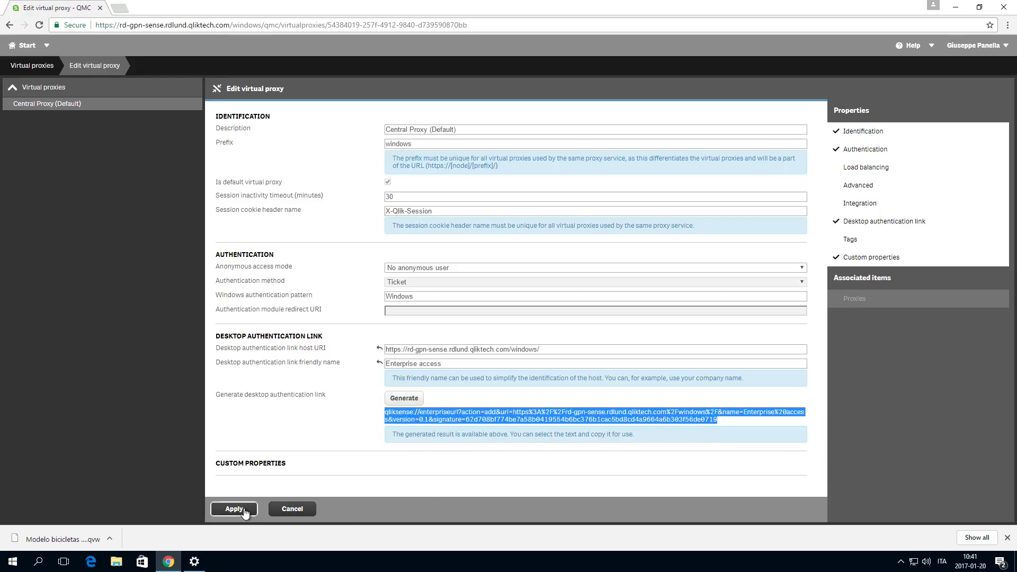
Step: Apply the proxy changes, start Desktop authentication from the hub and let the browser launch Qlik Sense Desktop
left_click(233, 509)
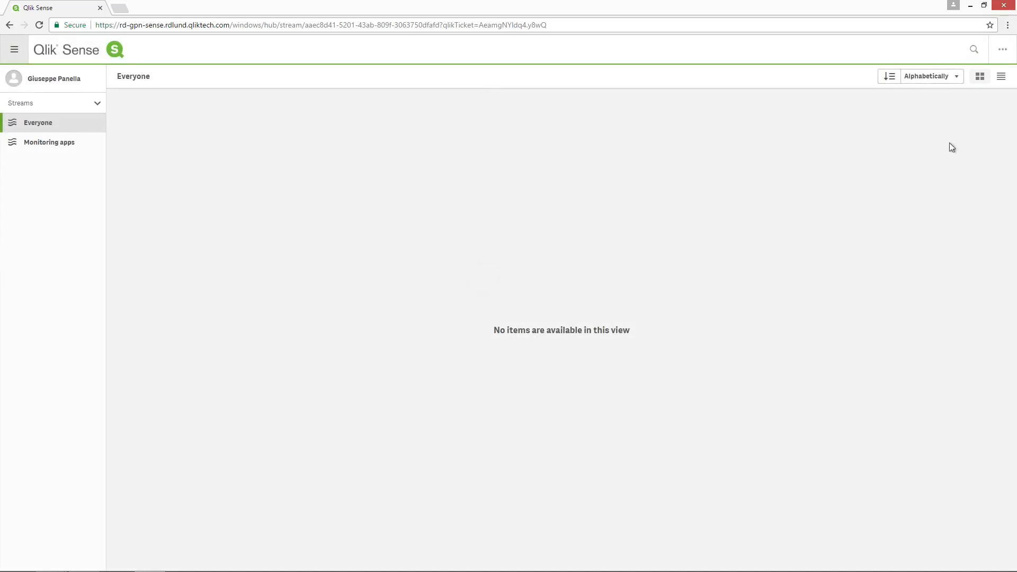
left_click(1002, 49)
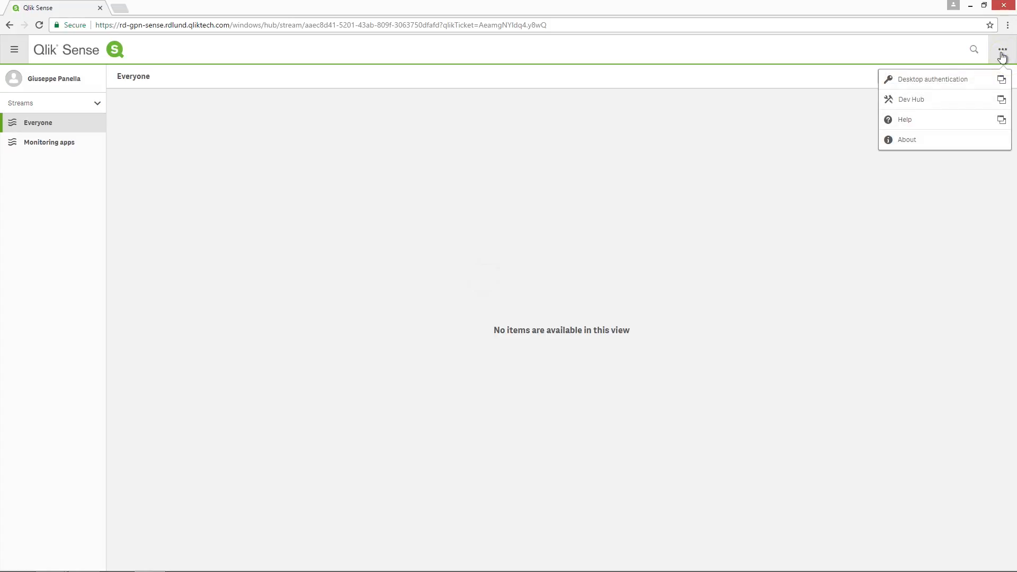
left_click(932, 78)
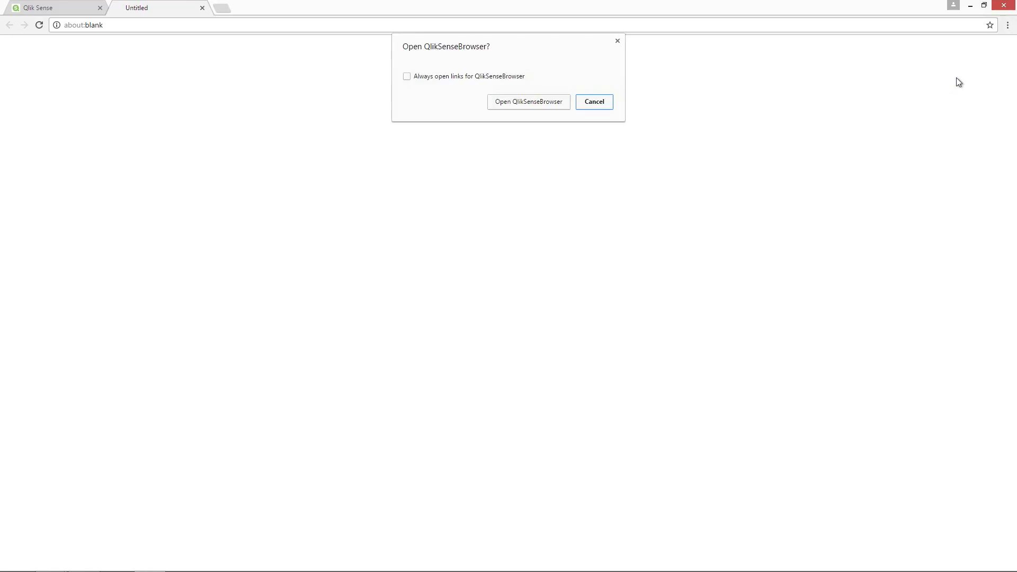
left_click(528, 101)
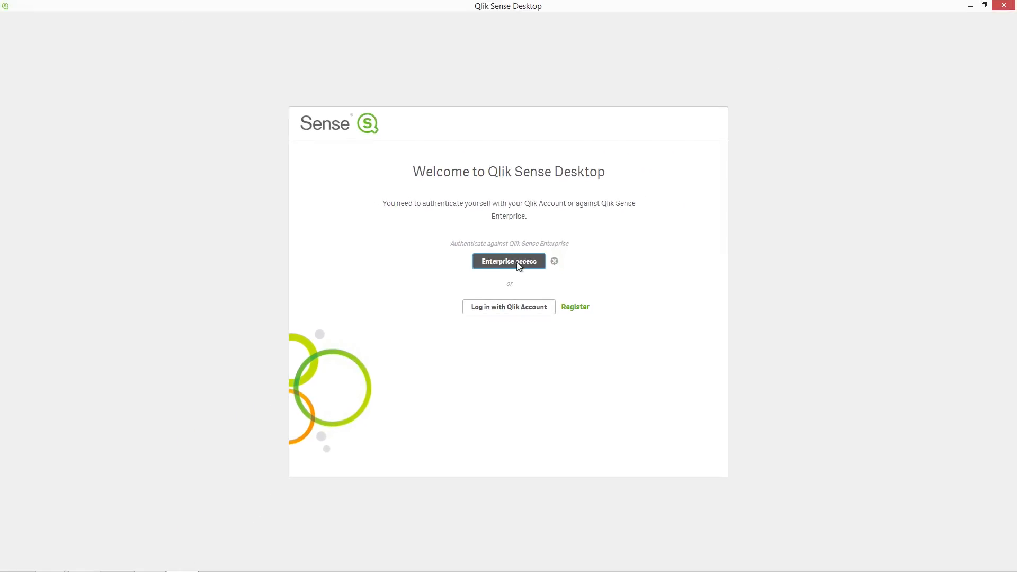
Step: Sign in with the Enterprise access button and dismiss the welcome dialog to reach the Desktop hub
left_click(508, 261)
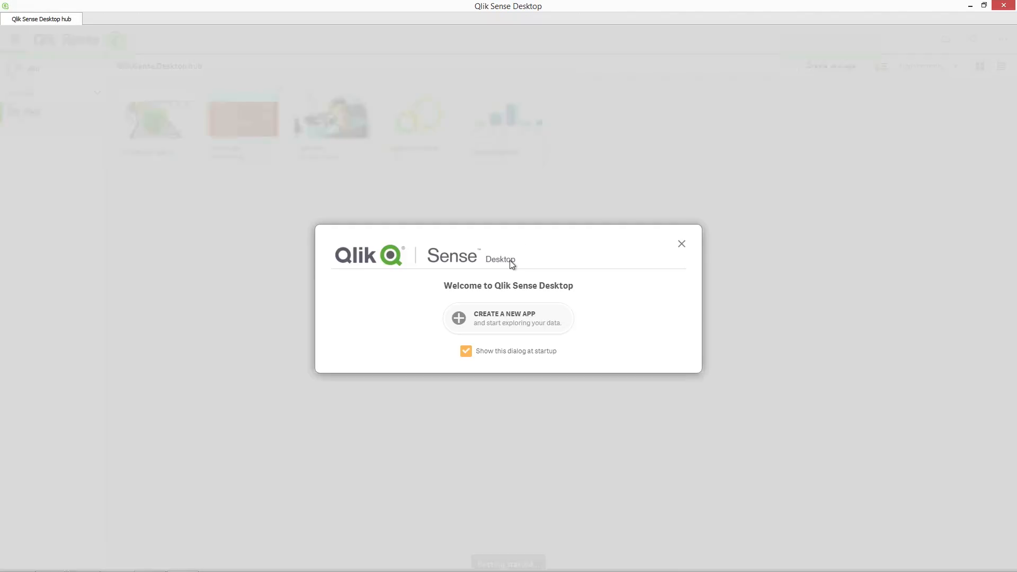
left_click(681, 244)
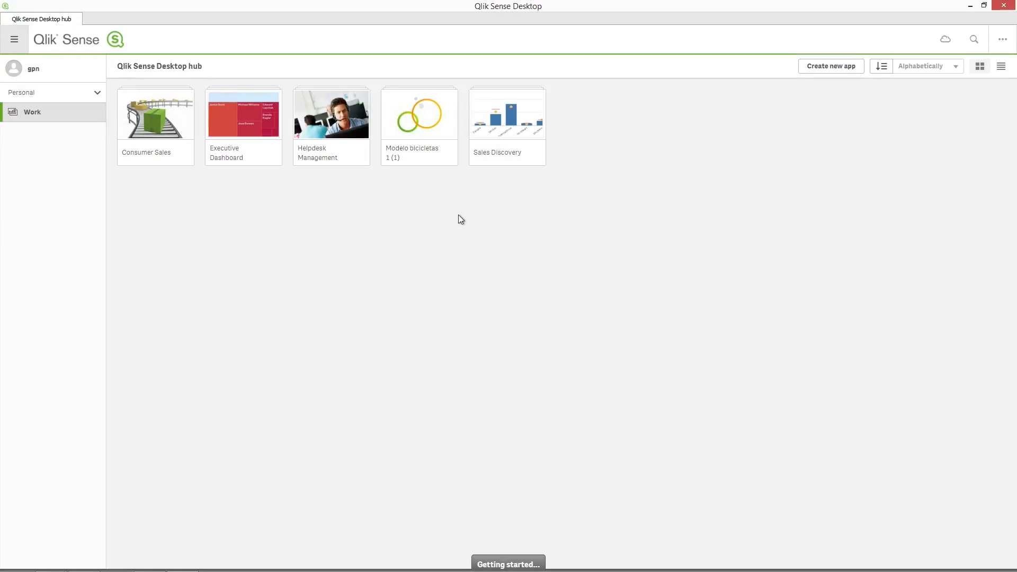